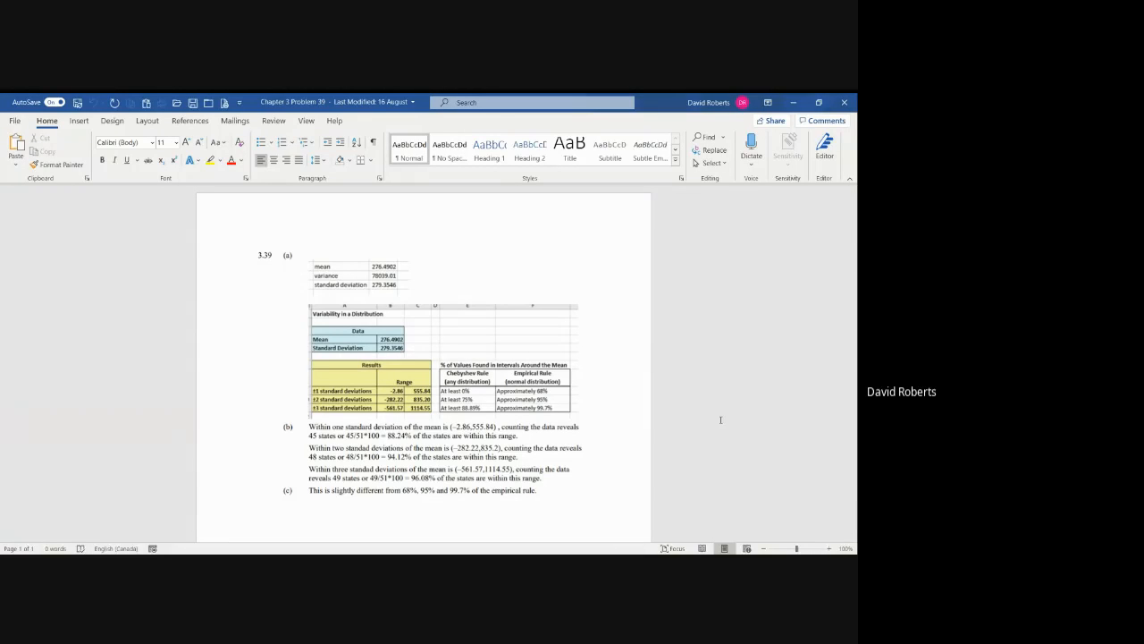
{"action": "left_click", "coordinate": [250, 497]}
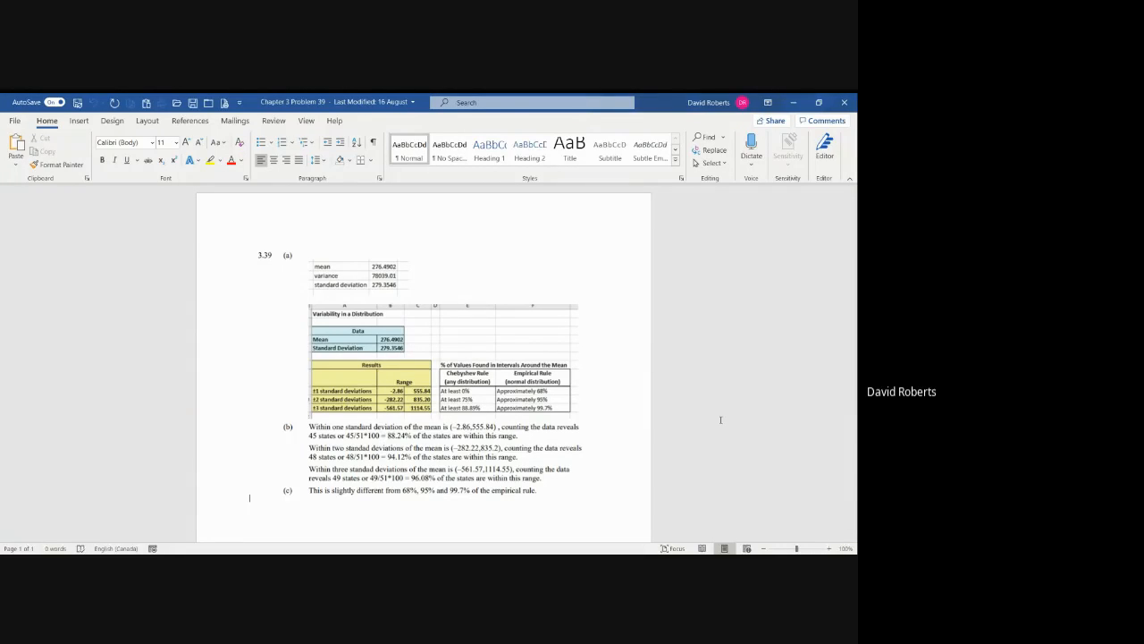